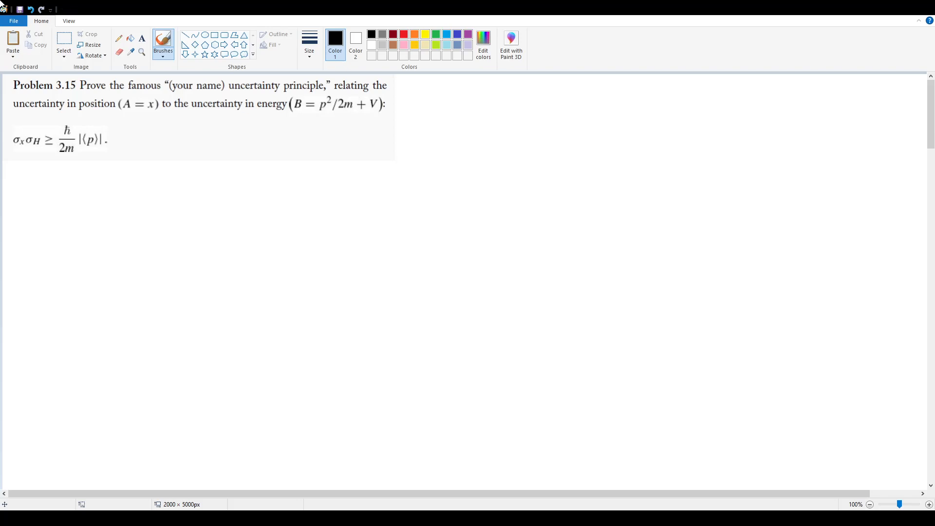
pyautogui.moveTo(3, 4)
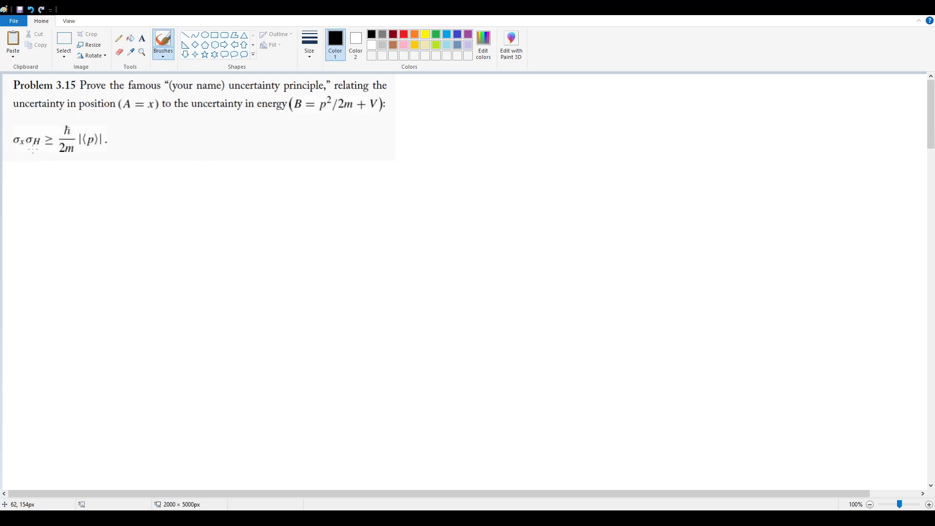
pyautogui.moveTo(75, 117)
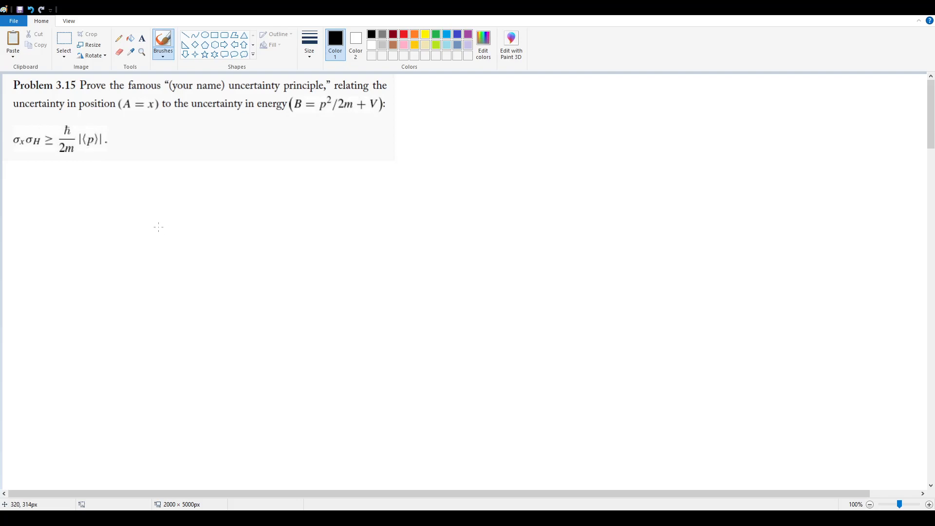
# Step: Brush-write σE σt ≥ ħ/2 in black beneath the problem image
pyautogui.moveTo(102, 191); pyautogui.dragTo(128, 191)
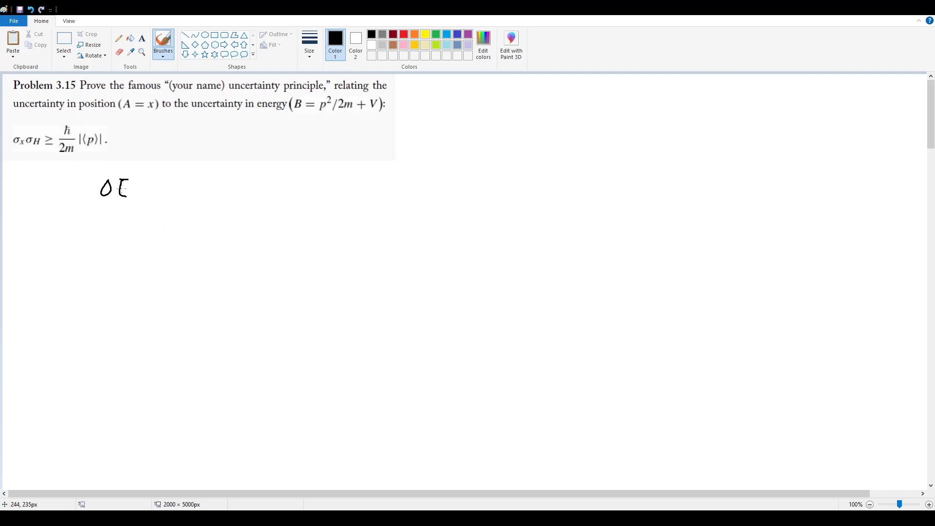
pyautogui.moveTo(143, 188); pyautogui.dragTo(170, 188)
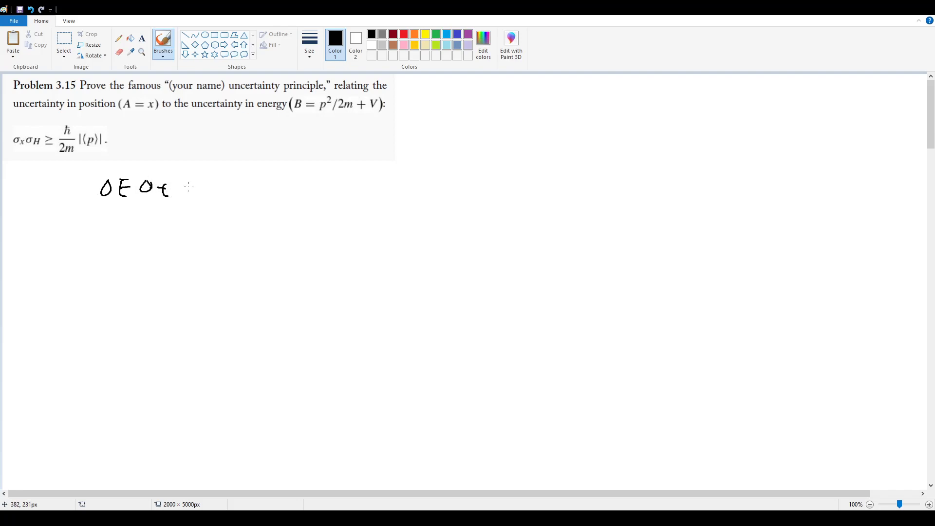
pyautogui.moveTo(185, 191); pyautogui.dragTo(224, 206)
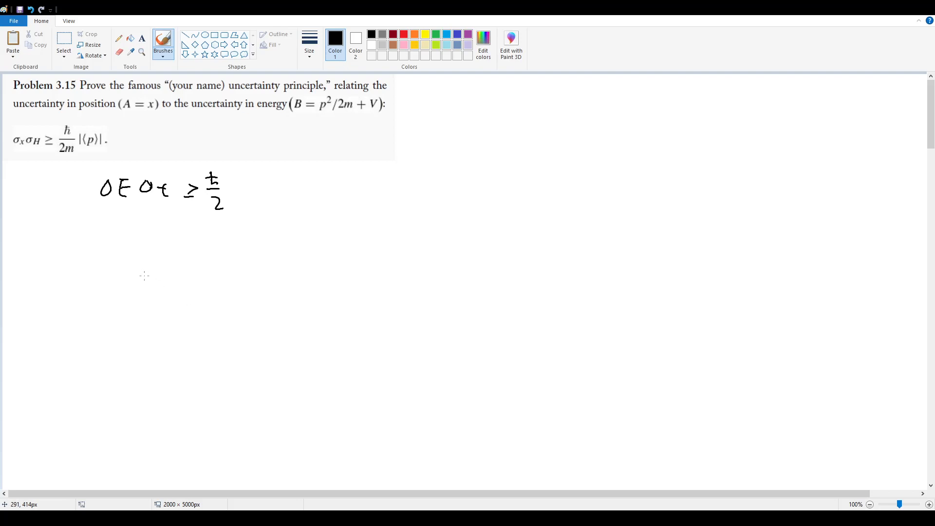
pyautogui.moveTo(116, 279)
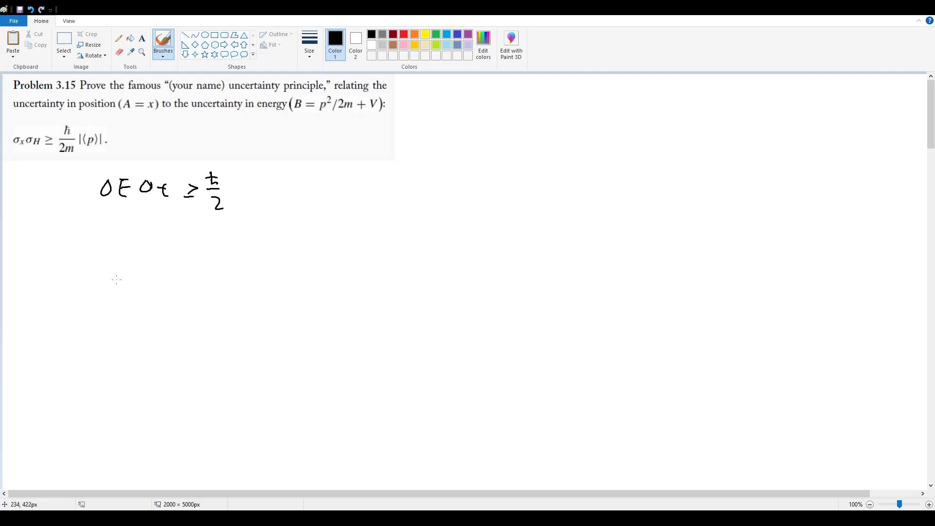
# Step: Handwrite σH σx/|d<x>/dt| ≥ ħ/2 as the second line, undoing a stray underline
pyautogui.moveTo(106, 254); pyautogui.dragTo(112, 268)
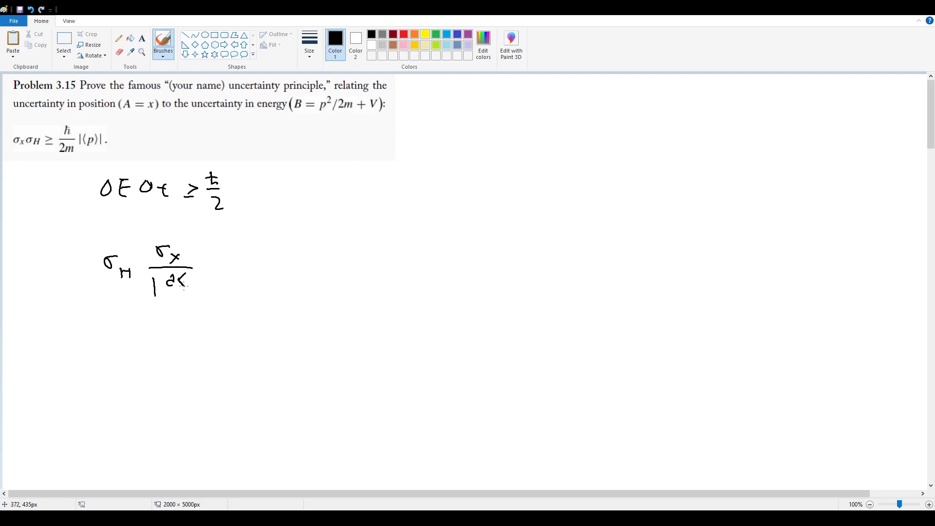
pyautogui.moveTo(179, 283); pyautogui.dragTo(197, 298)
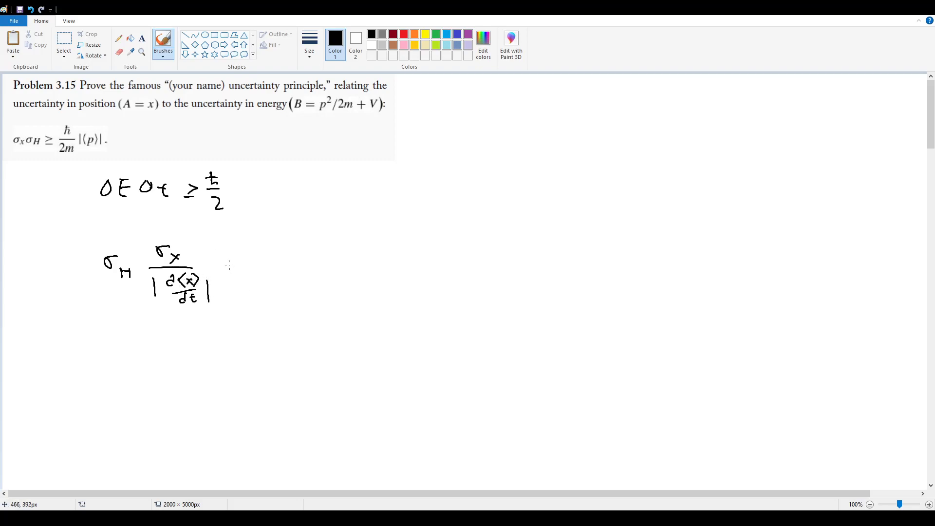
pyautogui.moveTo(233, 263); pyautogui.dragTo(281, 292)
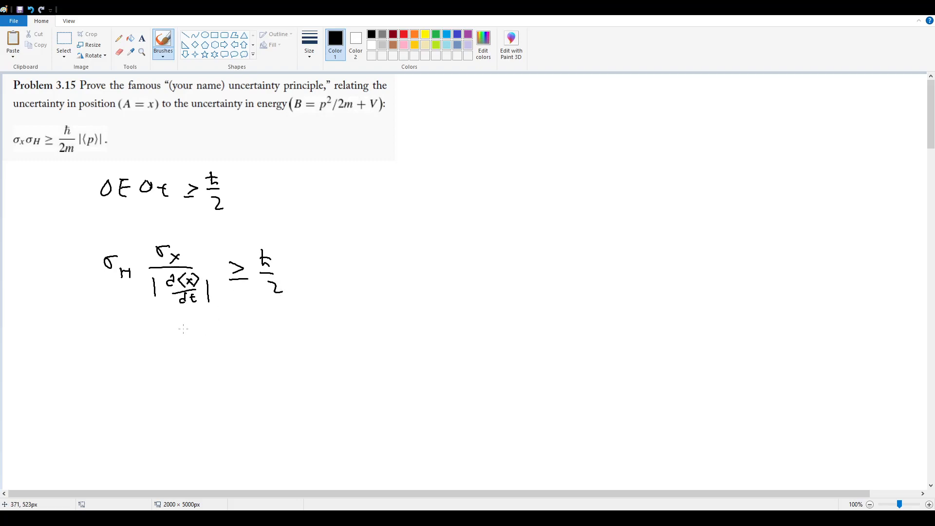
pyautogui.moveTo(120, 325); pyautogui.dragTo(297, 313)
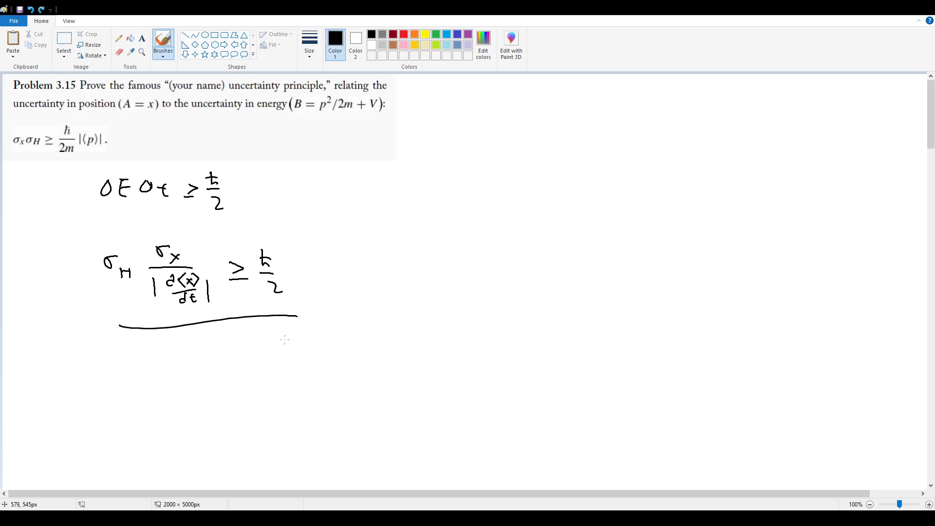
pyautogui.press('ctrl+z')
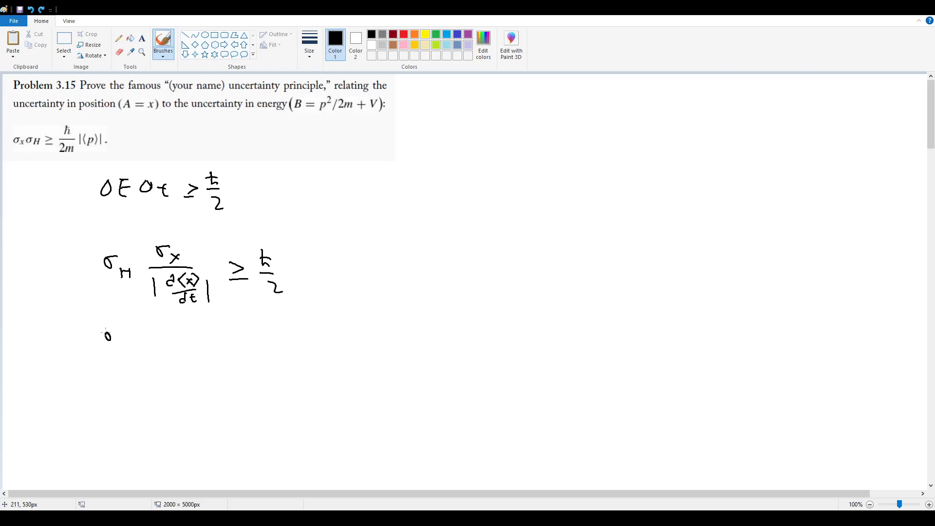
# Step: Write σH σx ≥ ħ/2 |d<x>/dt|, plus side notes p = mv = m dx/dt and <p> =
pyautogui.moveTo(106, 334); pyautogui.dragTo(161, 340)
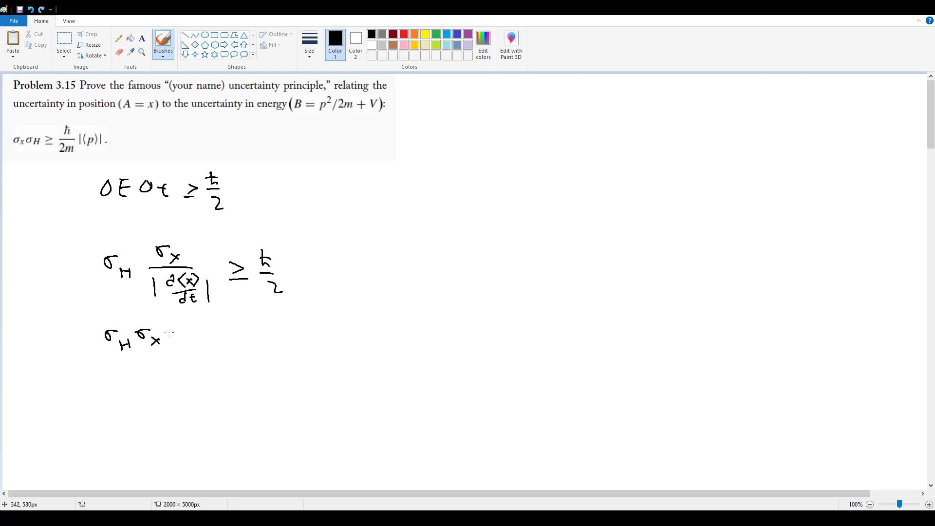
pyautogui.moveTo(186, 337); pyautogui.dragTo(214, 340)
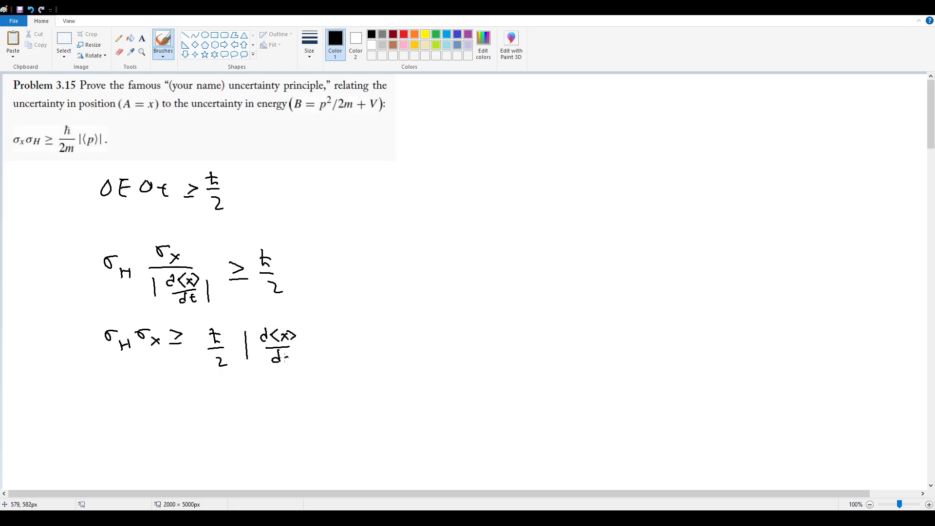
pyautogui.moveTo(304, 325); pyautogui.dragTo(304, 361)
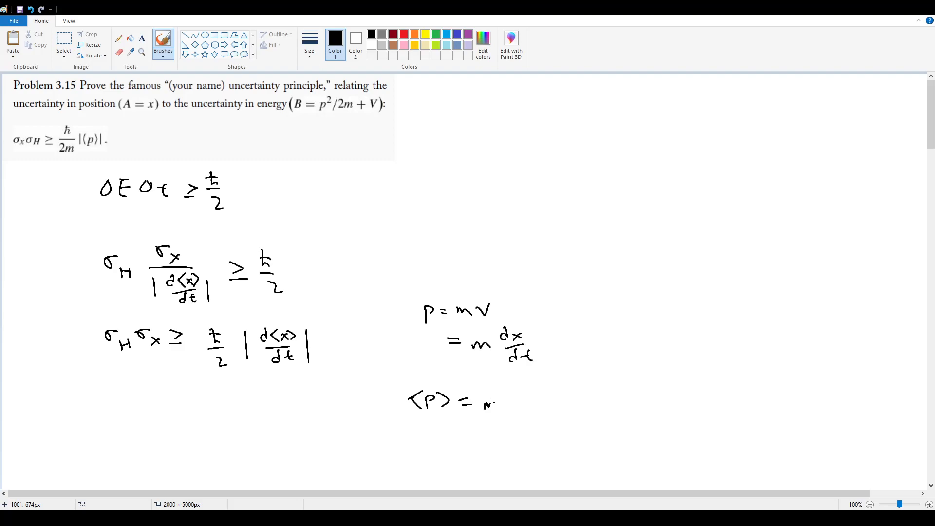
# Step: Complete the side note <p> = m d<x>/dt and scroll down for a new line
pyautogui.moveTo(483, 405); pyautogui.dragTo(552, 388)
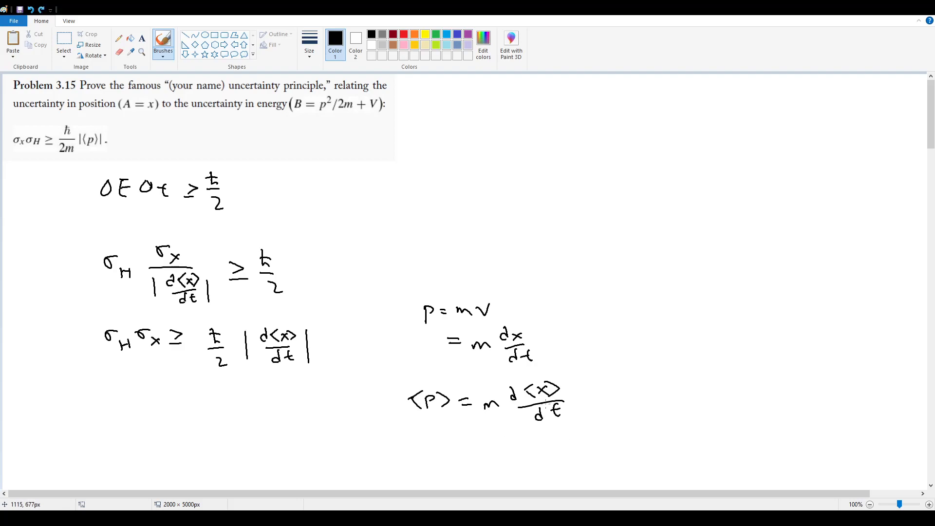
pyautogui.scroll(-3)
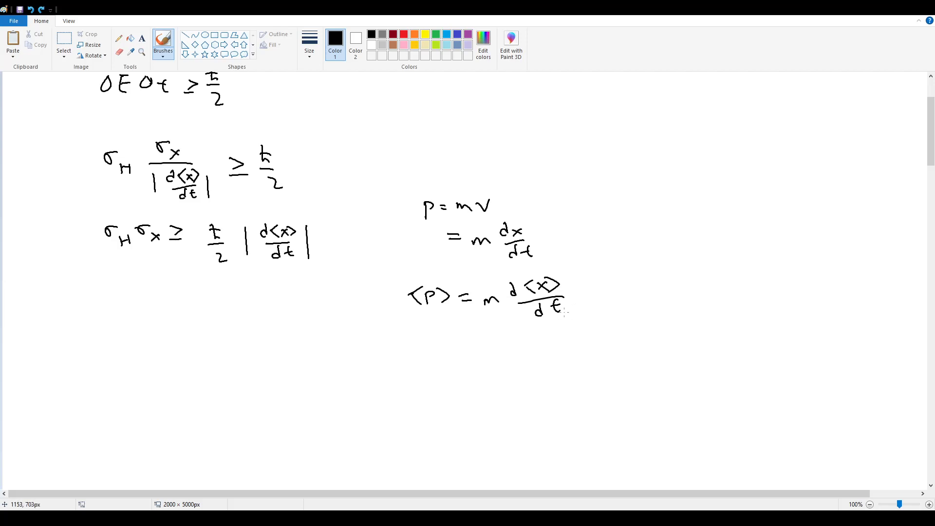
pyautogui.moveTo(113, 345)
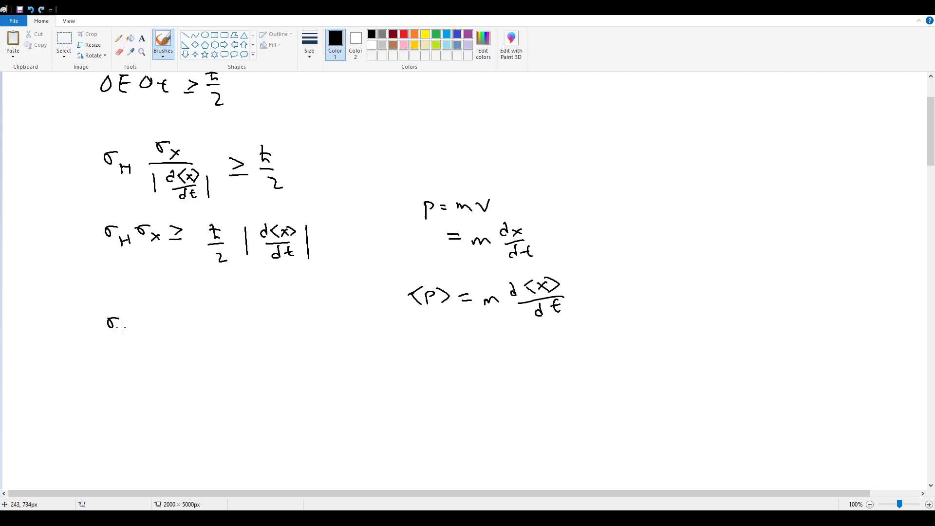
# Step: Write σH σx ≥ ħ/2 · 1/m |m d<x>/dt| and label the bracketed term |<p>|
pyautogui.moveTo(125, 331); pyautogui.dragTo(173, 325)
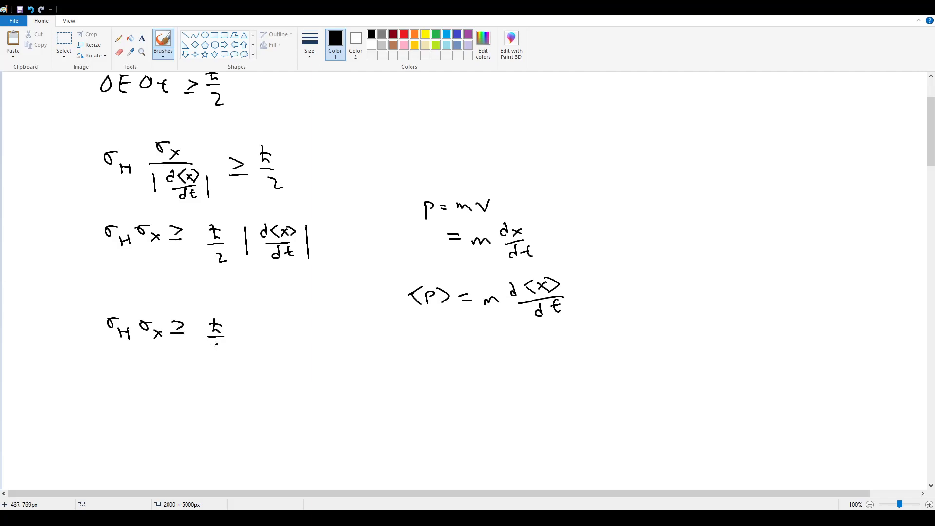
pyautogui.moveTo(216, 343); pyautogui.dragTo(219, 355)
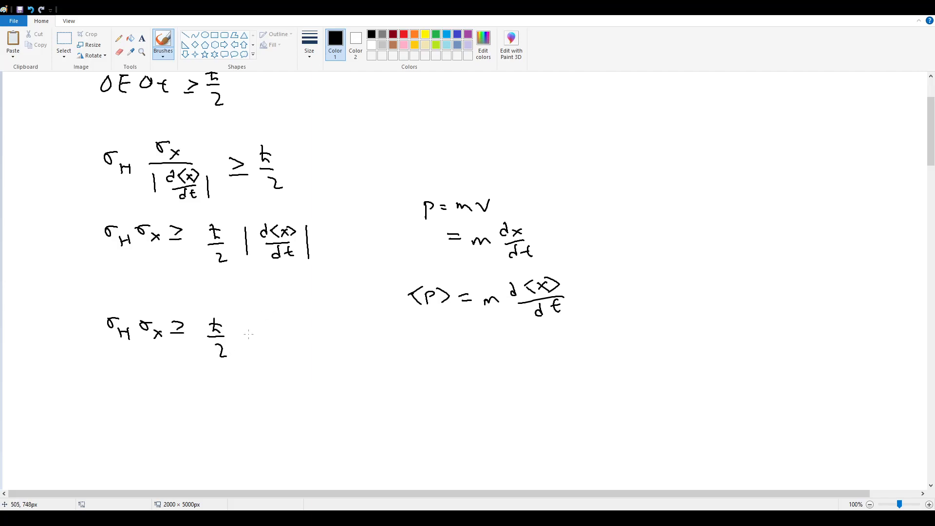
pyautogui.moveTo(244, 331); pyautogui.dragTo(267, 356)
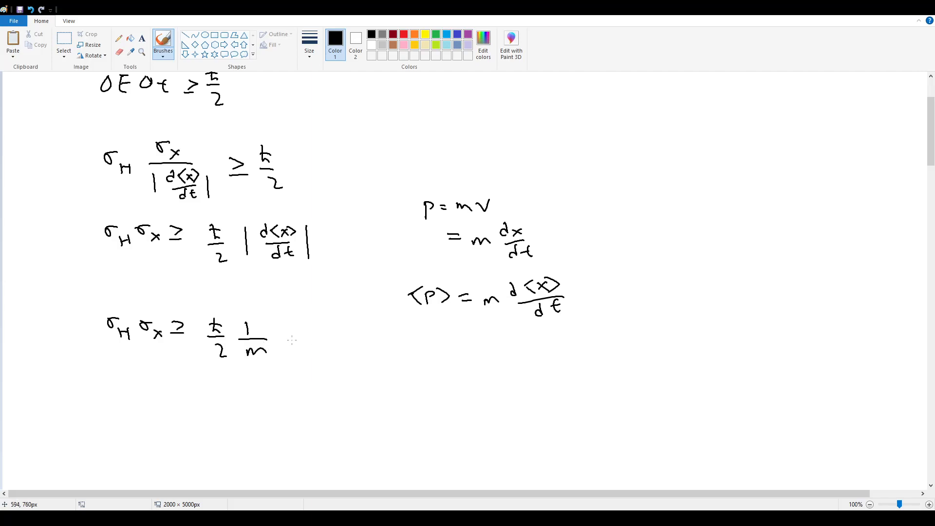
pyautogui.moveTo(287, 328); pyautogui.dragTo(287, 358)
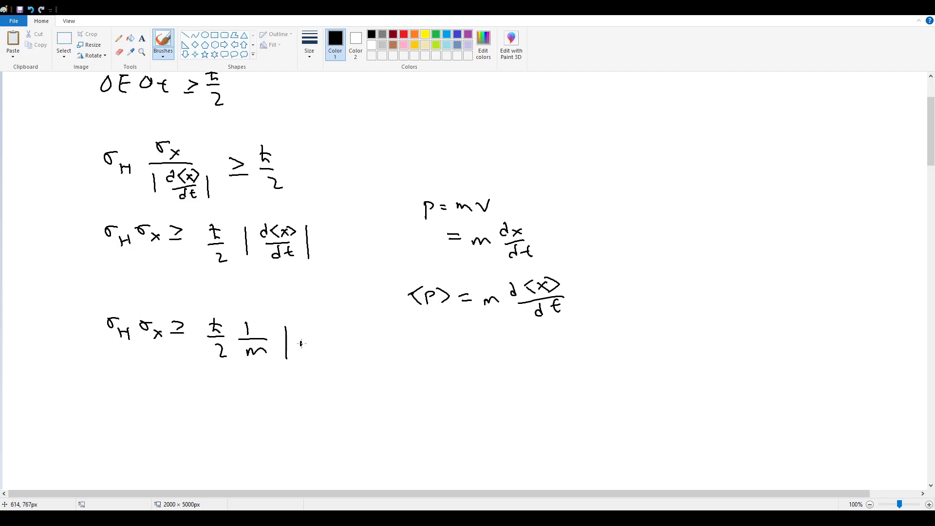
pyautogui.moveTo(301, 343); pyautogui.dragTo(355, 334)
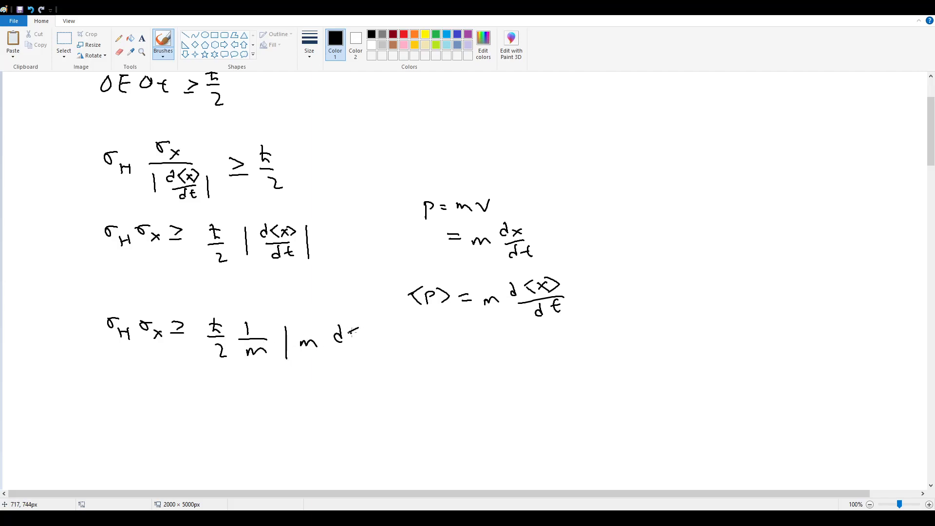
pyautogui.moveTo(343, 331); pyautogui.dragTo(385, 364)
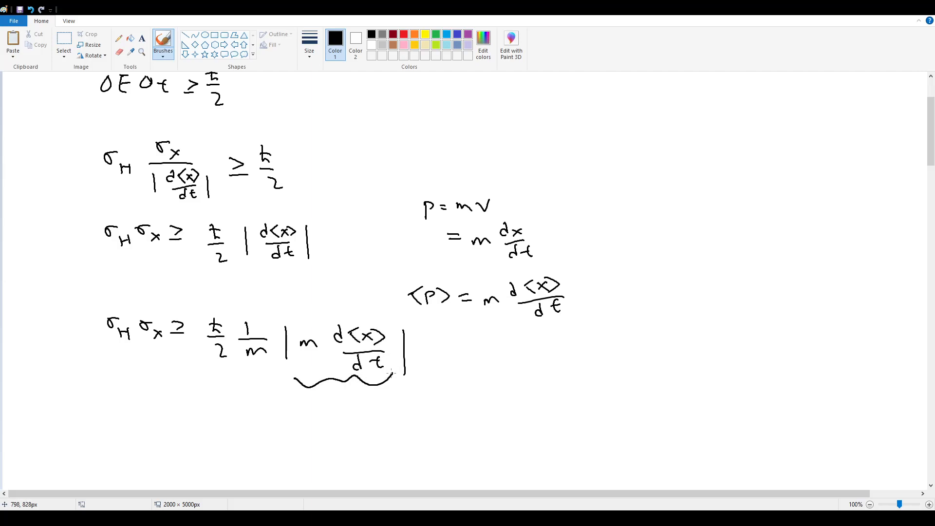
pyautogui.moveTo(298, 405); pyautogui.dragTo(325, 424)
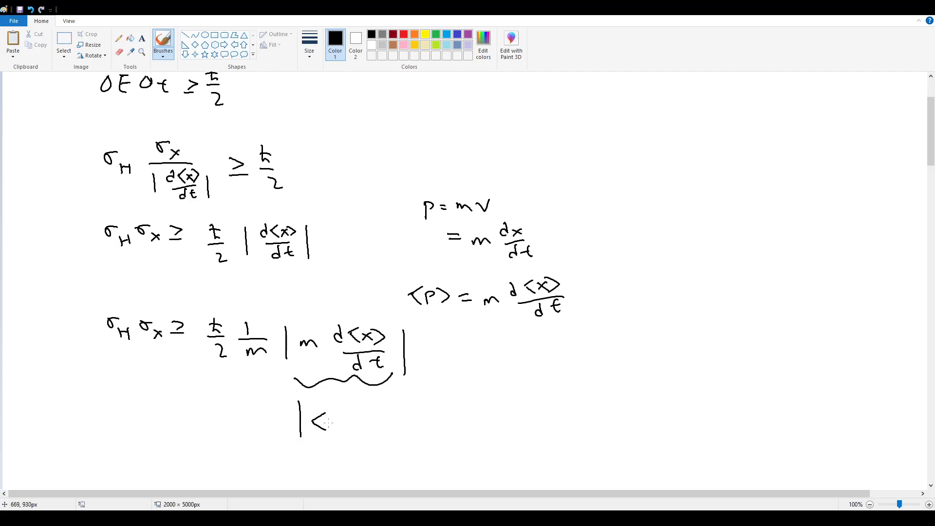
pyautogui.moveTo(334, 420); pyautogui.dragTo(367, 412)
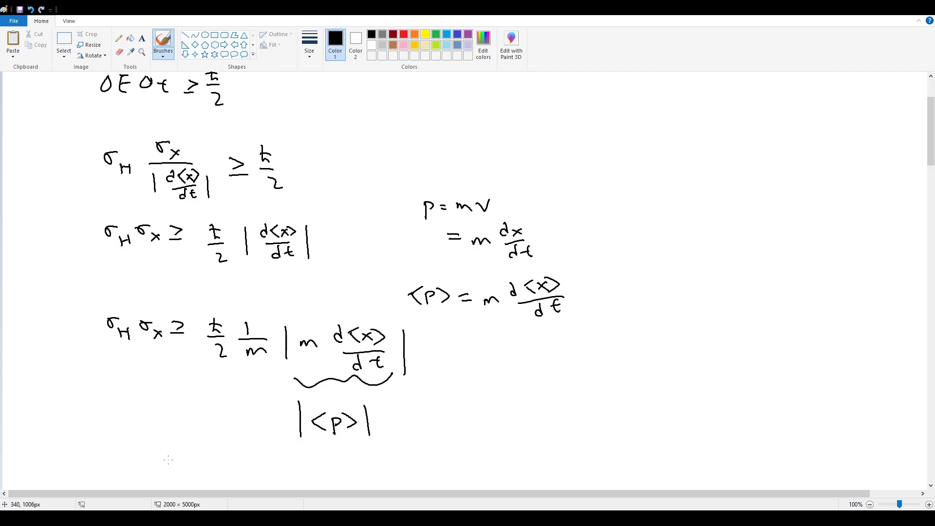
# Step: Write σH σx ≥ ħ/2m |<p>| and underline the matching target formula in the problem
pyautogui.moveTo(104, 423); pyautogui.dragTo(137, 409)
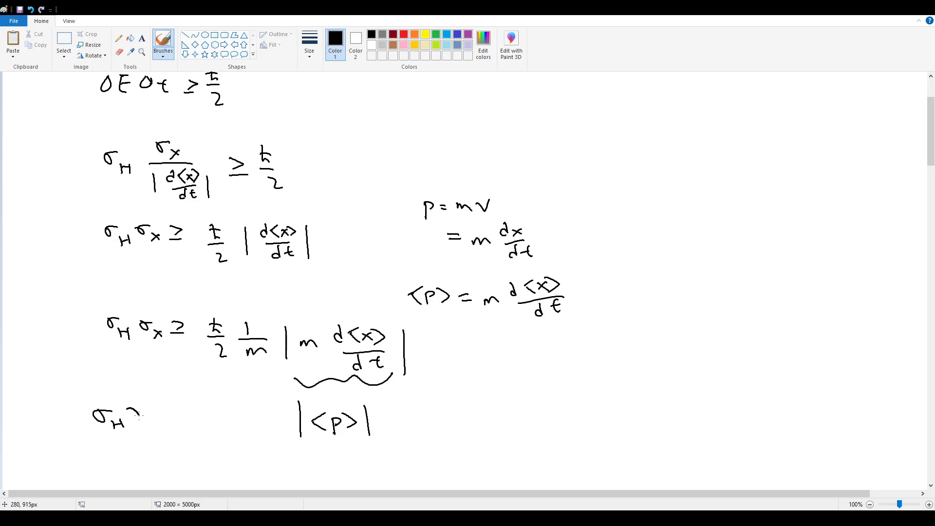
pyautogui.moveTo(135, 414); pyautogui.dragTo(181, 417)
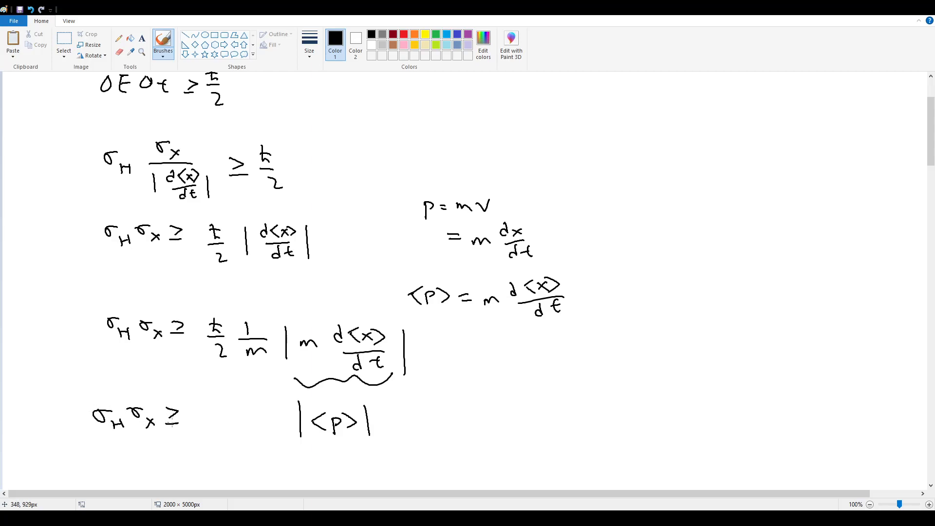
pyautogui.moveTo(203, 414); pyautogui.dragTo(209, 400)
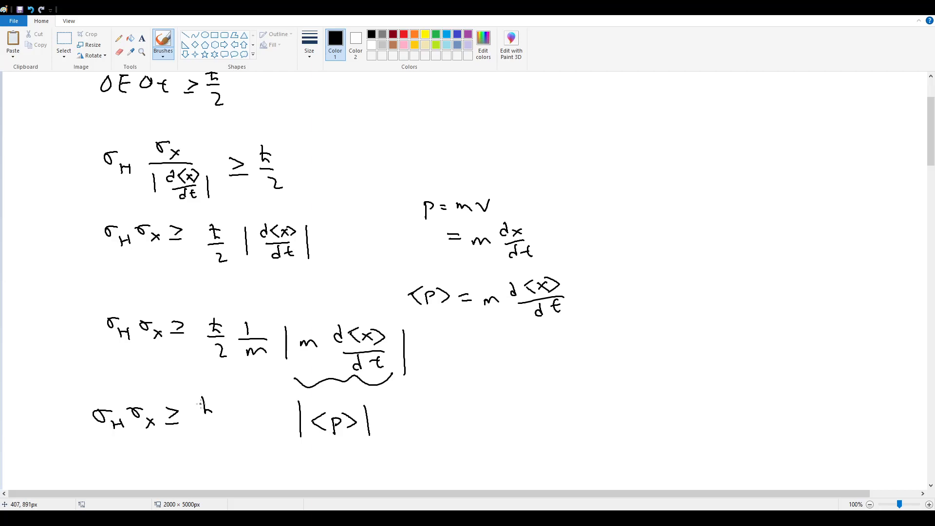
pyautogui.moveTo(205, 405); pyautogui.dragTo(230, 423)
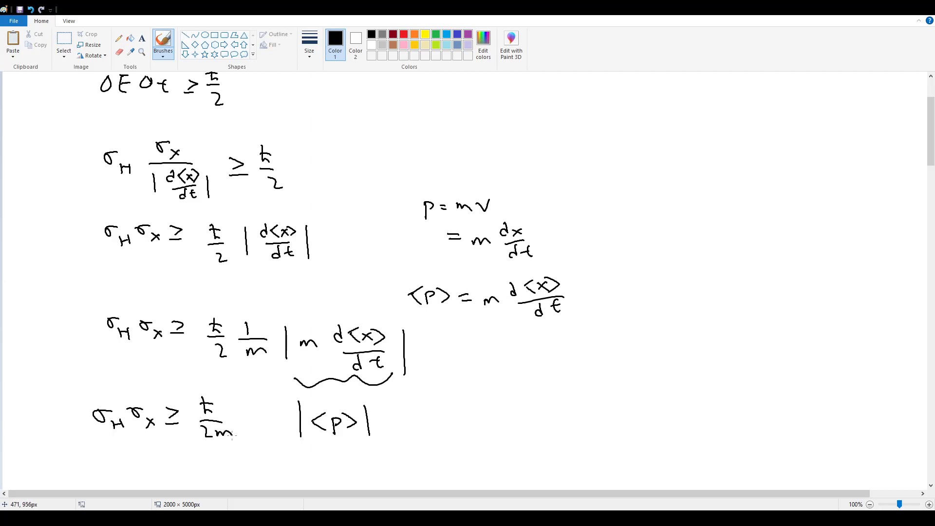
pyautogui.moveTo(244, 405); pyautogui.dragTo(263, 430)
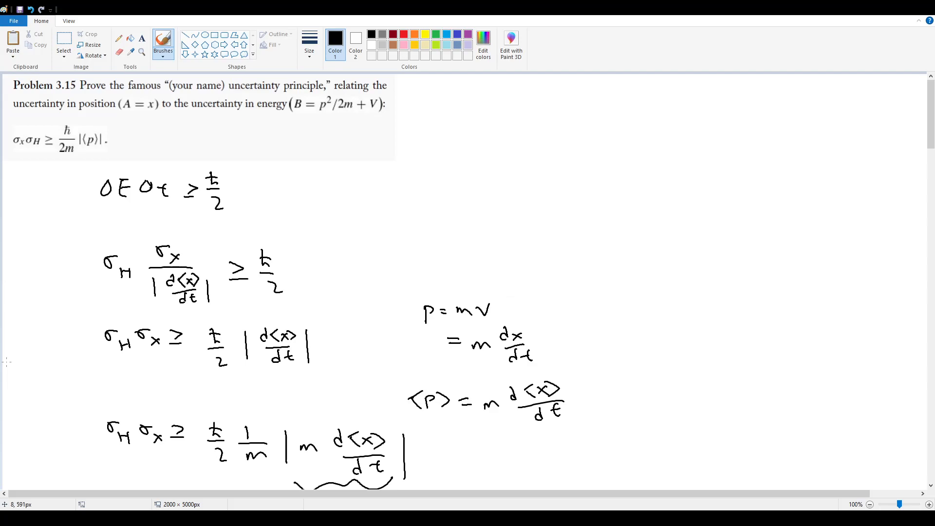
pyautogui.moveTo(11, 157); pyautogui.dragTo(143, 130)
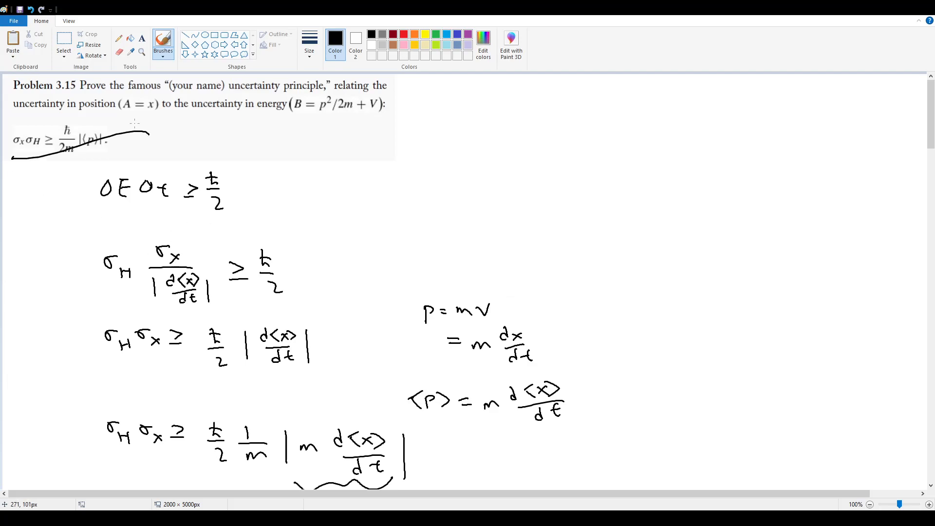
pyautogui.scroll(-3)
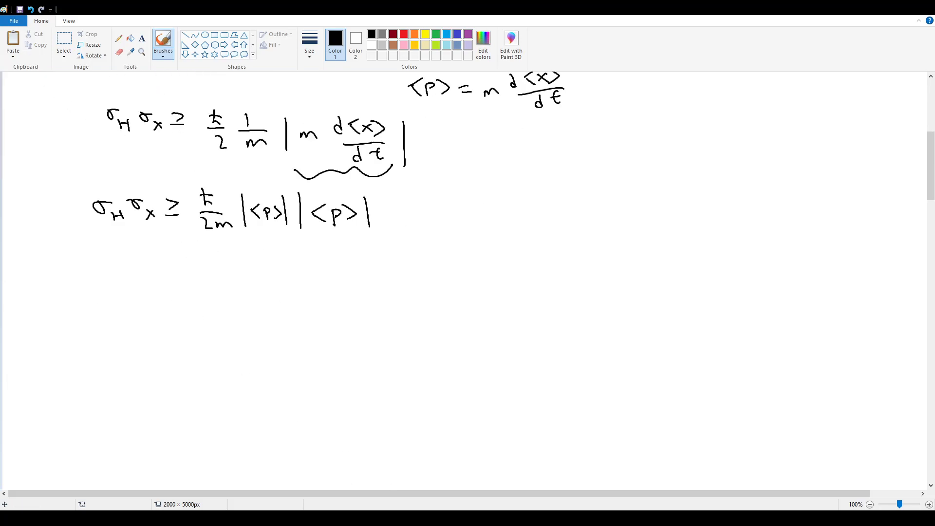